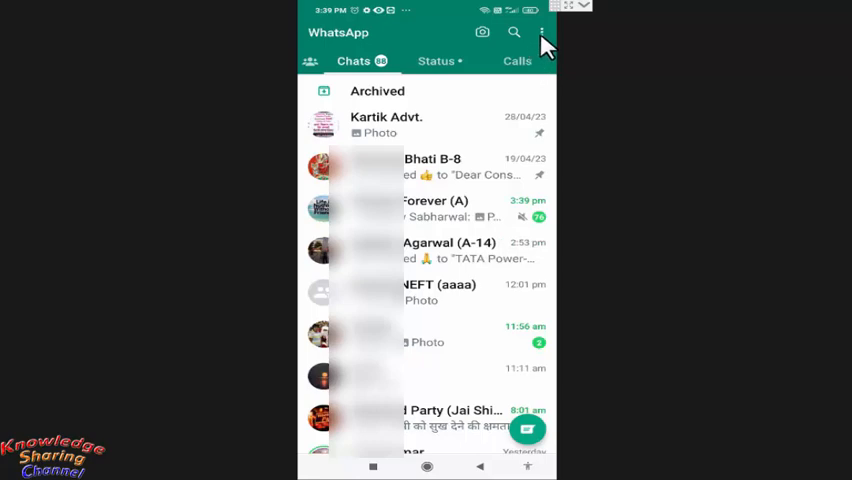
# Step: Navigate from the chat list through Settings and Account to the Security notifications page
pyautogui.click(540, 32)
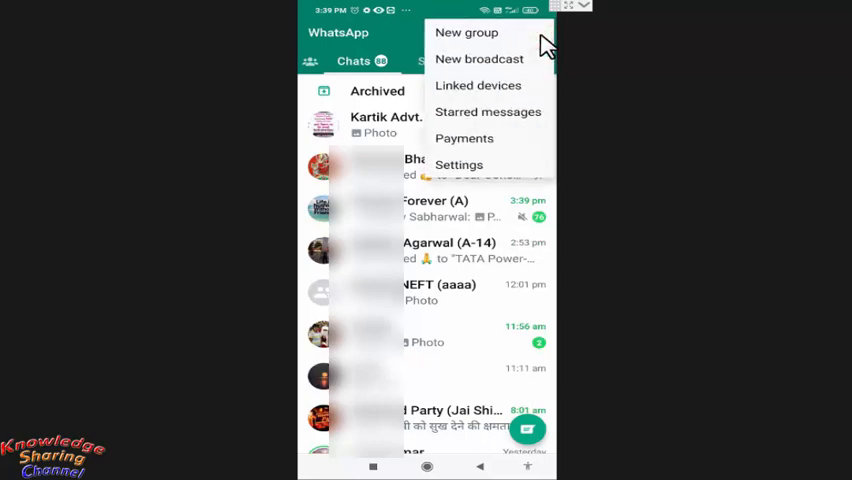
pyautogui.moveTo(476, 172)
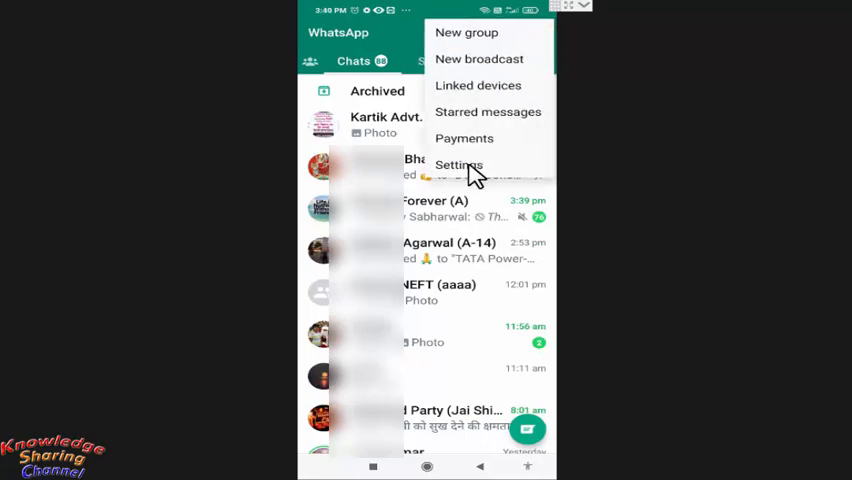
pyautogui.click(458, 164)
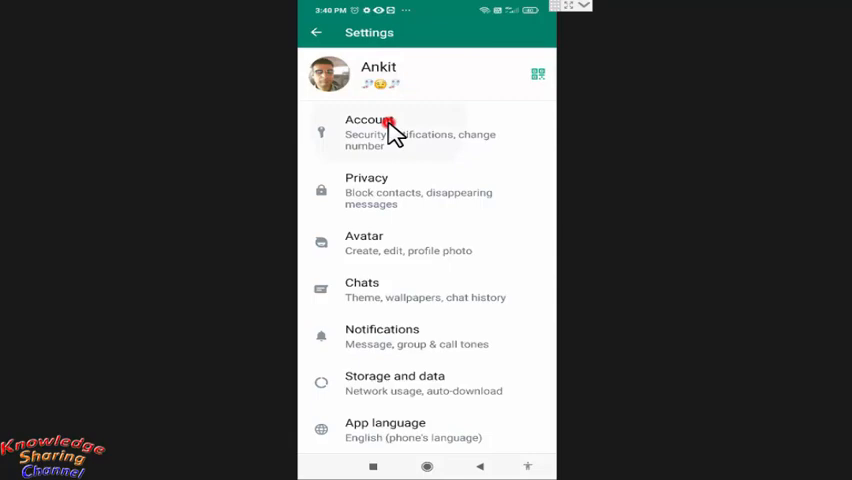
pyautogui.click(378, 130)
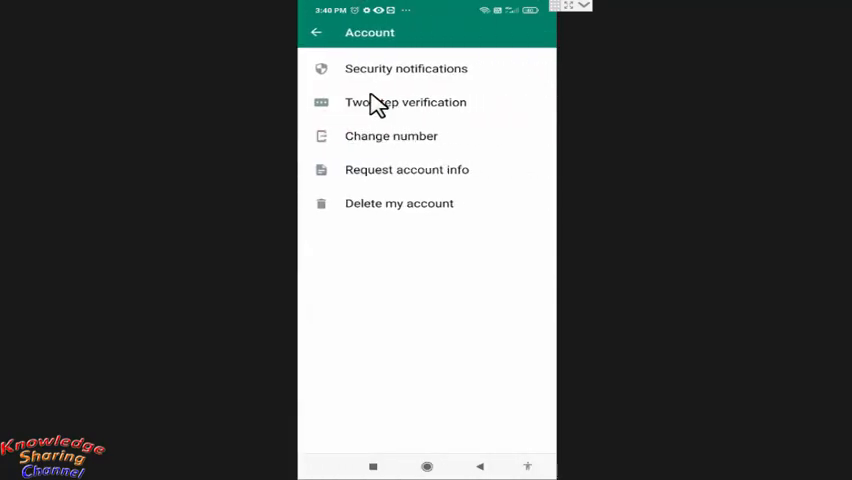
pyautogui.moveTo(384, 78)
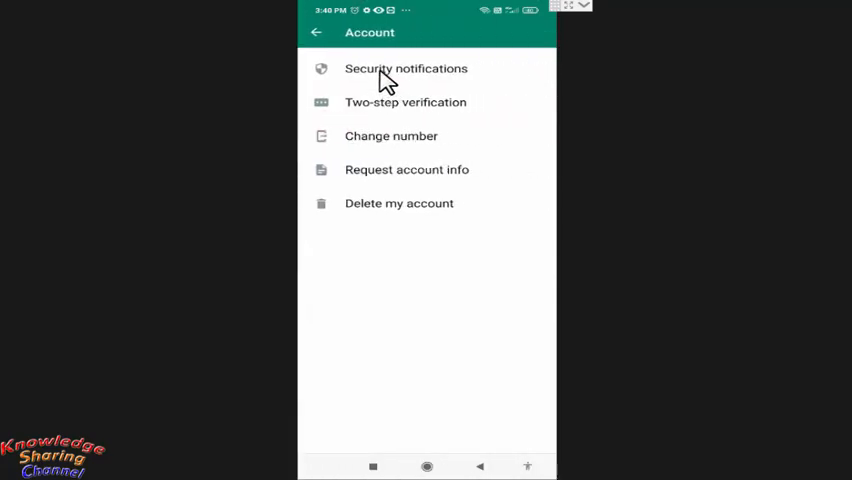
pyautogui.click(404, 68)
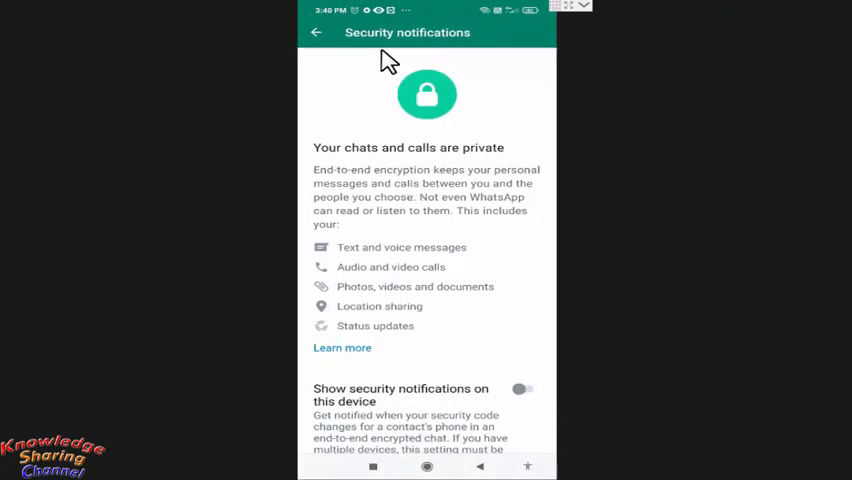
pyautogui.moveTo(358, 256)
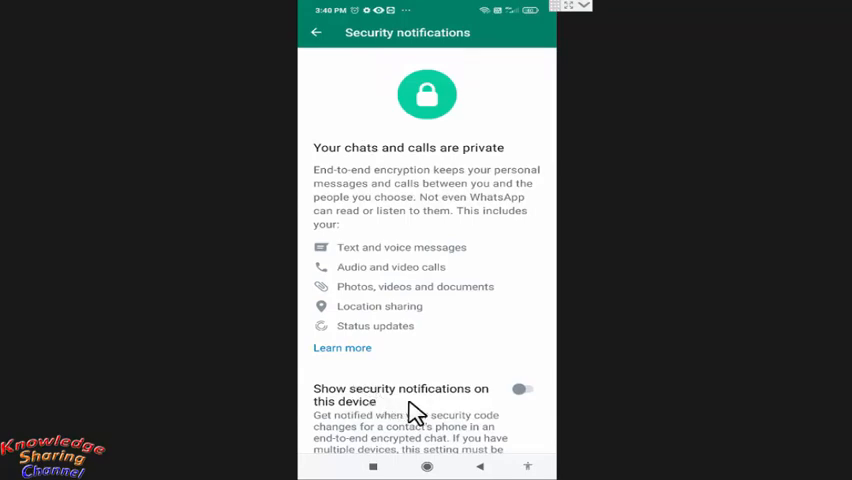
pyautogui.moveTo(448, 410)
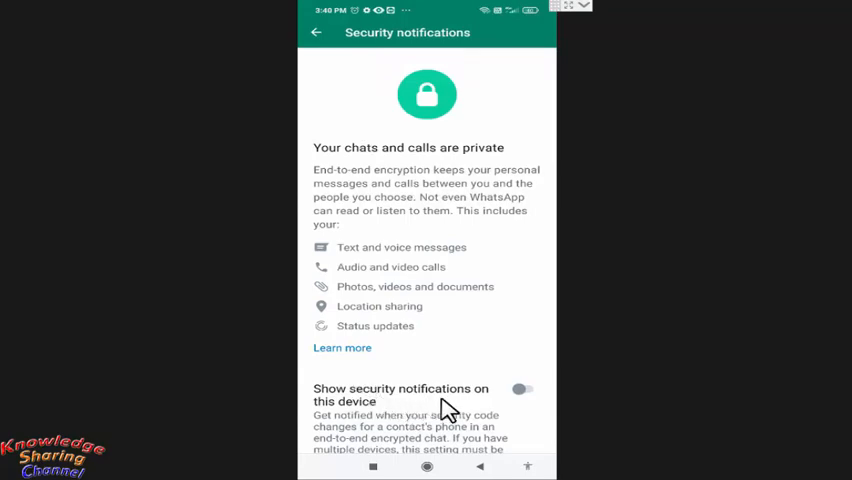
# Step: Switch on 'Show security notifications on this device'
pyautogui.click(524, 388)
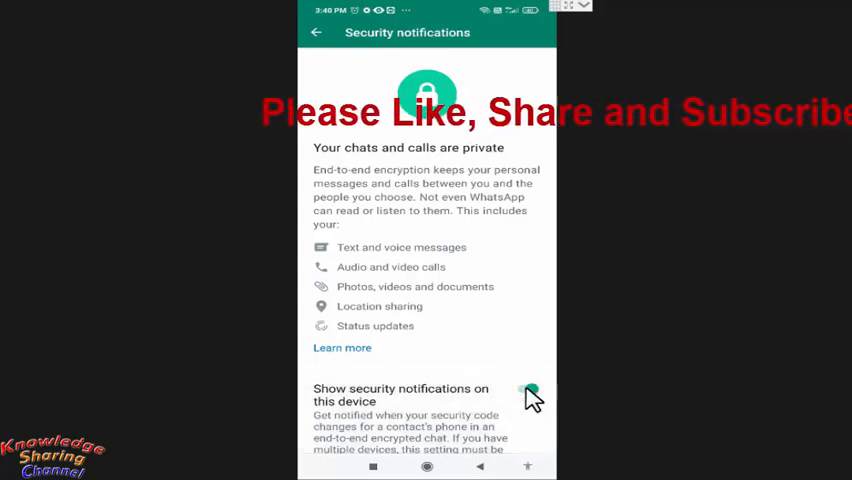
pyautogui.click(530, 390)
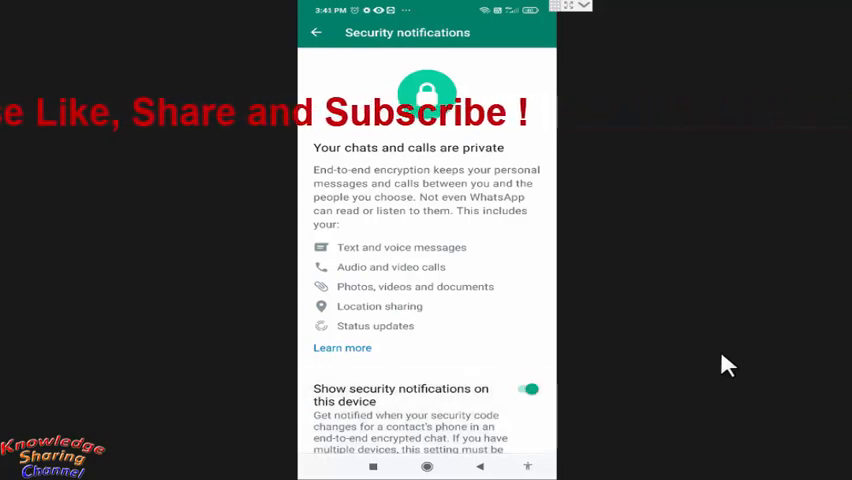